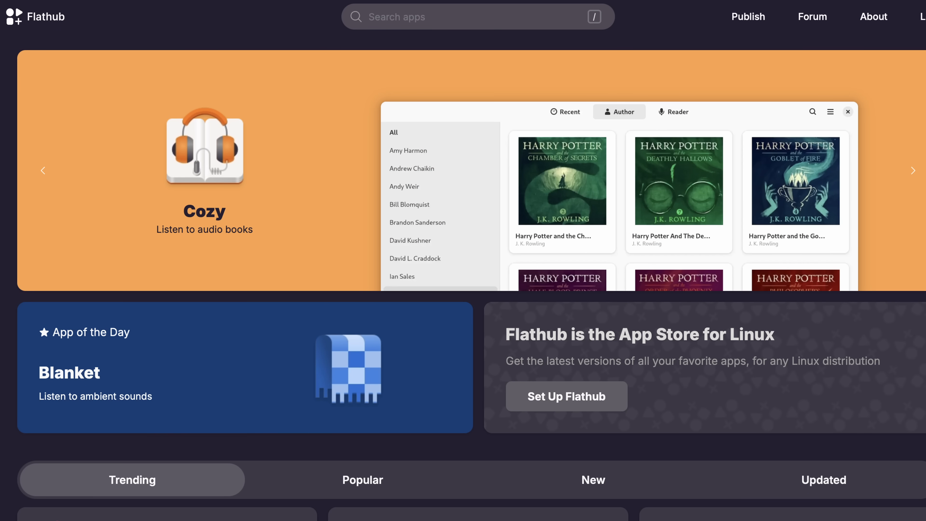
# Reach Flathub's Quick Setup distro chooser via the 'Set Up Flathub' button and scroll down.
pyautogui.click(565, 396)
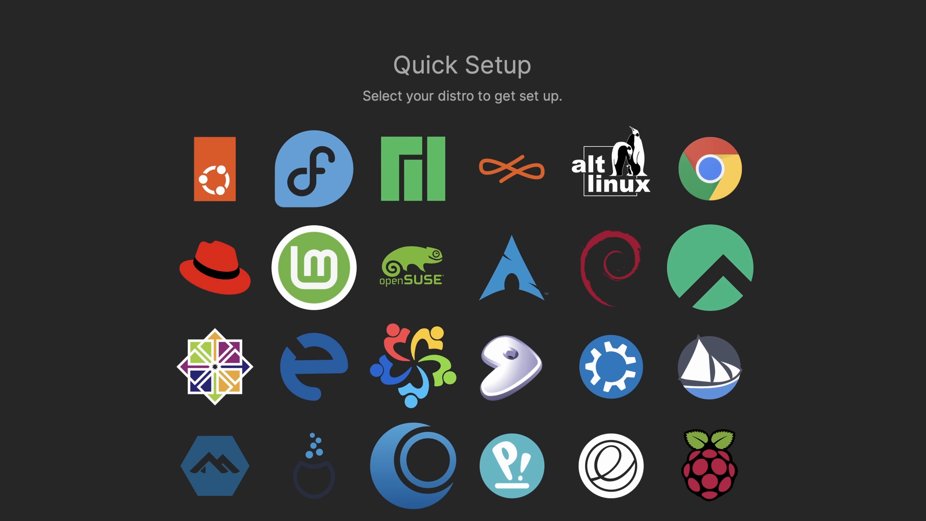
pyautogui.scroll(-3)
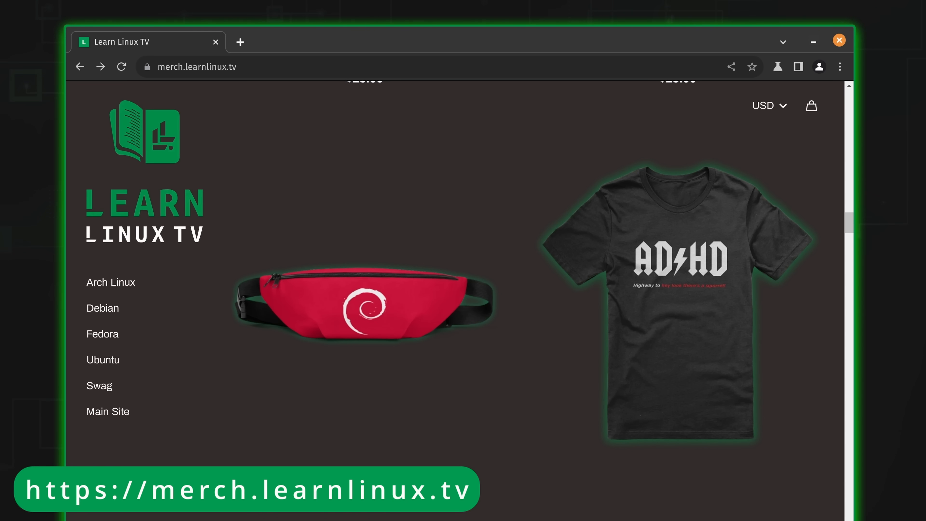
# Scroll through the Learn Linux TV merch store product listings.
pyautogui.scroll(-3)
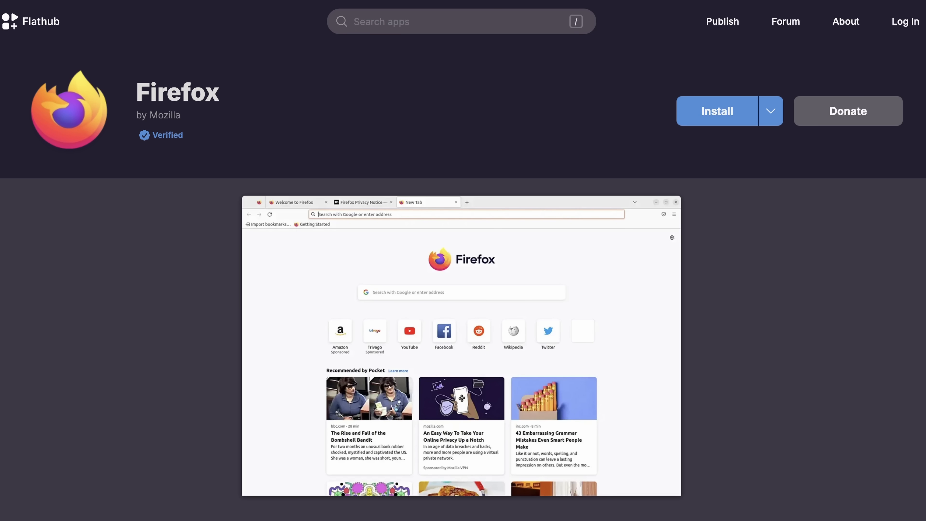
# Scroll the Firefox app page to the 96.43 MiB download size and 7,348,866 installs.
pyautogui.scroll(-3)
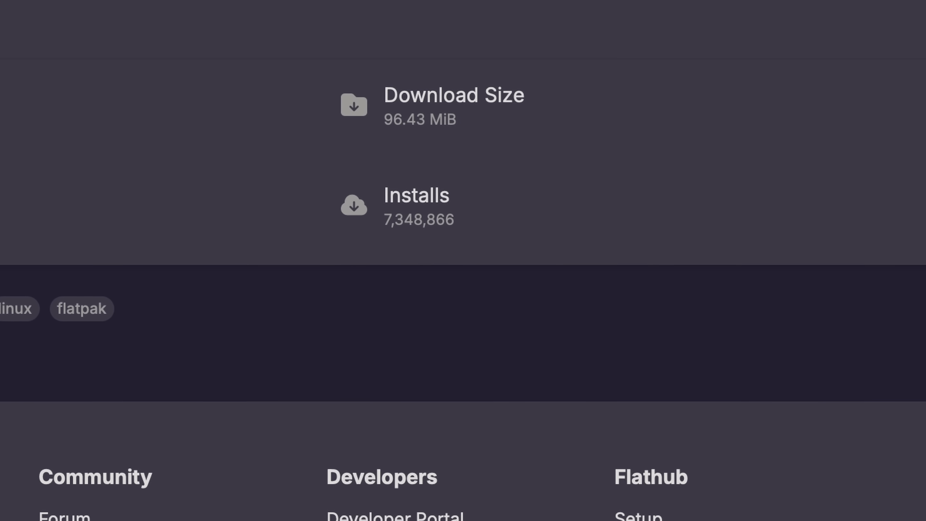
pyautogui.scroll(-3)
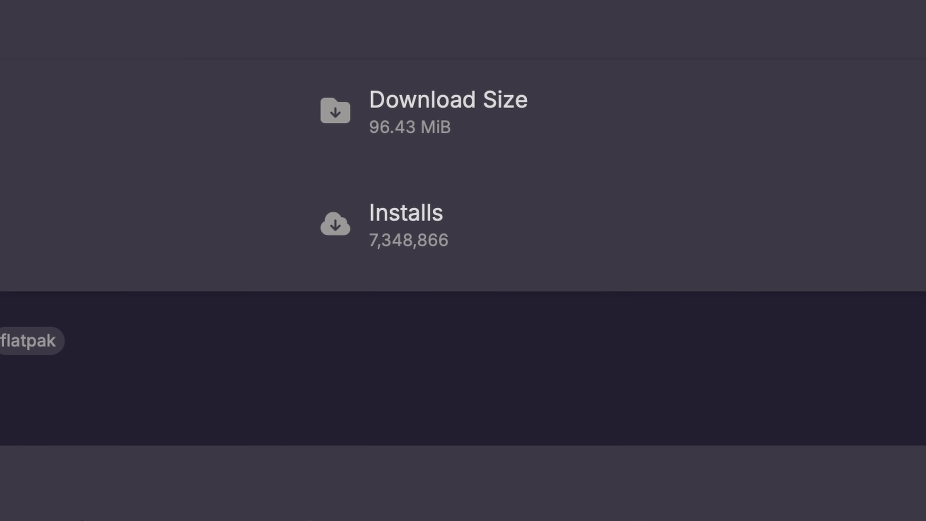